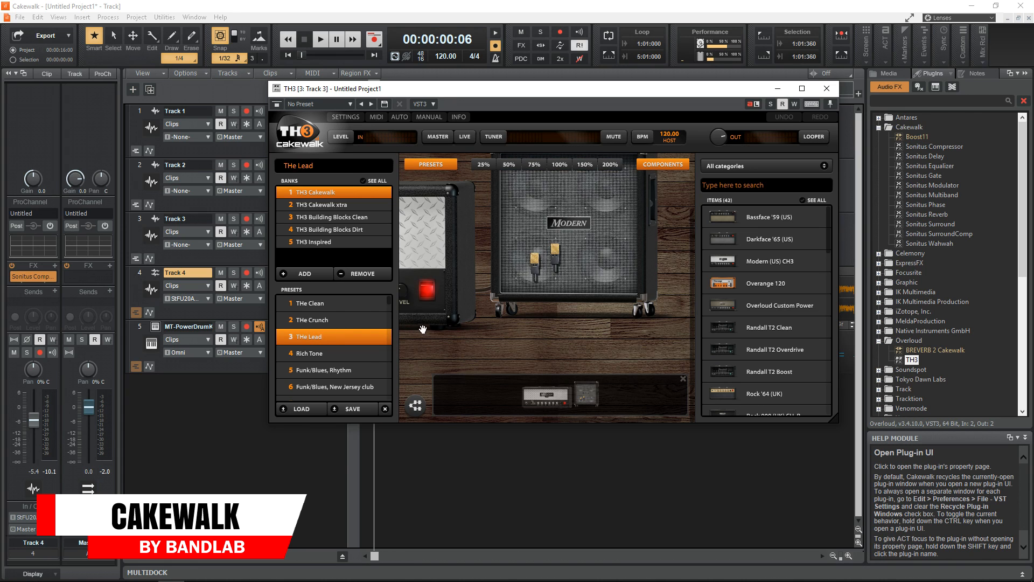
# Add SI-Bass Guitar and SI-Drum Kit instrument tracks, replacing the TH3 window with the drum kit.
pyautogui.click(333, 229)
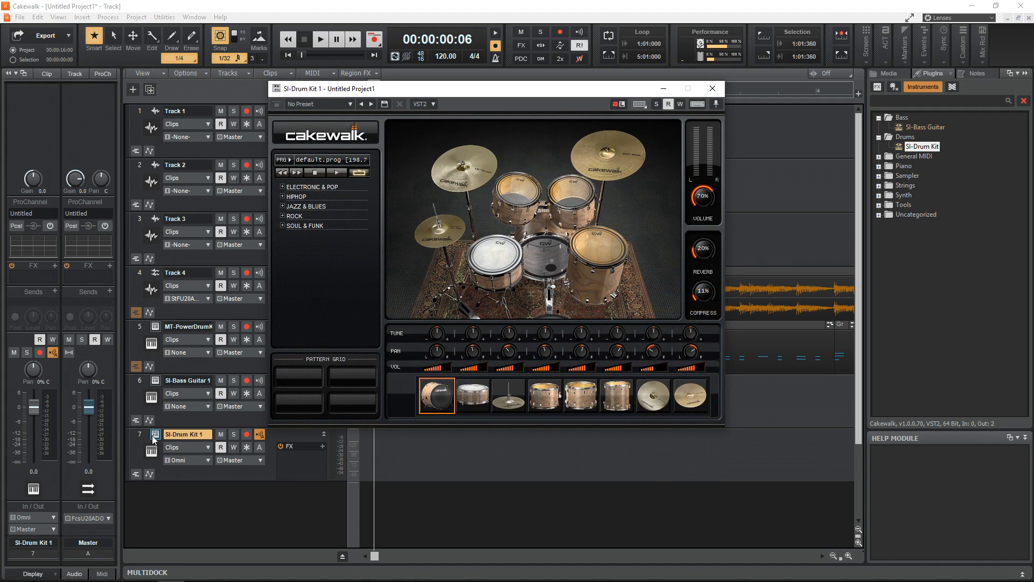
# Add SI-Electric Piano and SI-String Section tracks, bringing the project to nine tracks.
pyautogui.click(552, 267)
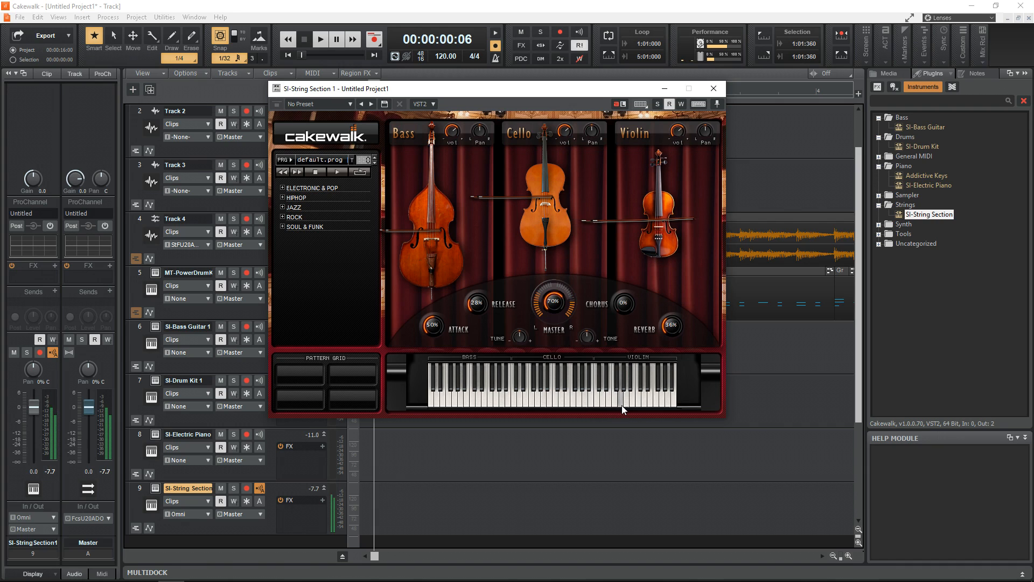
# Remove the electric piano and string tracks, then show SI-Bass Guitar 1 and SI-Drum Kit 1.
pyautogui.click(712, 88)
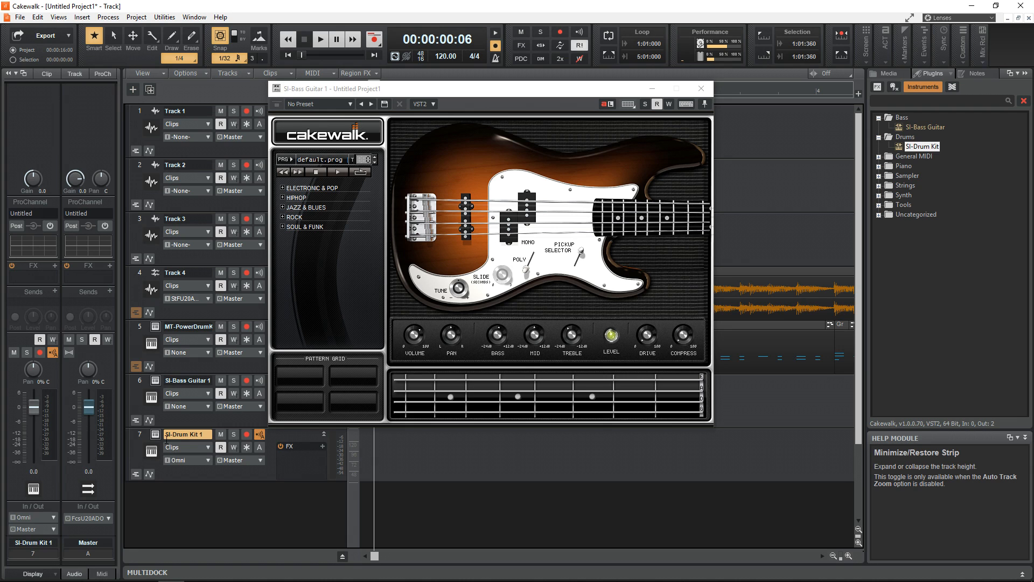
pyautogui.click(154, 435)
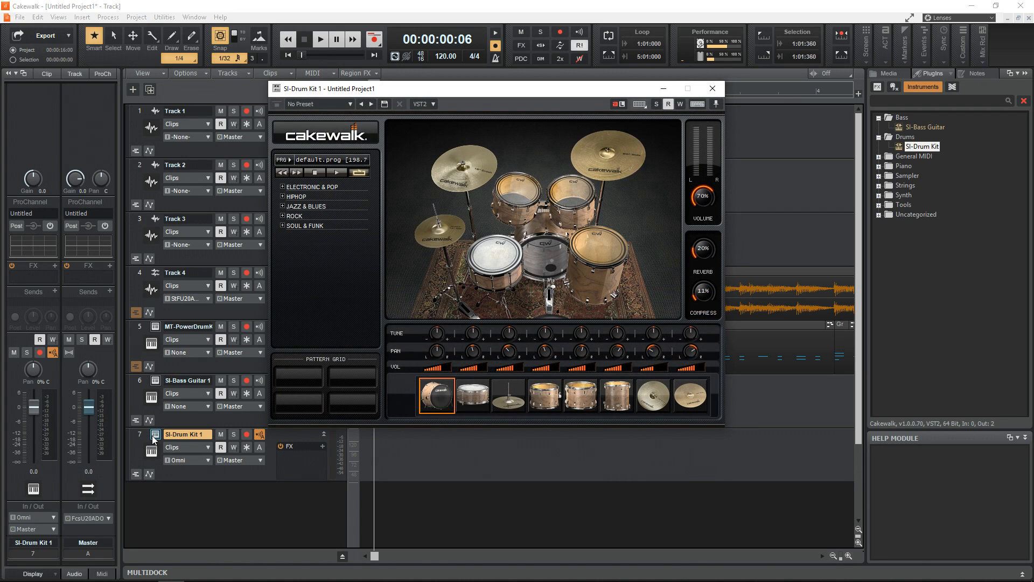